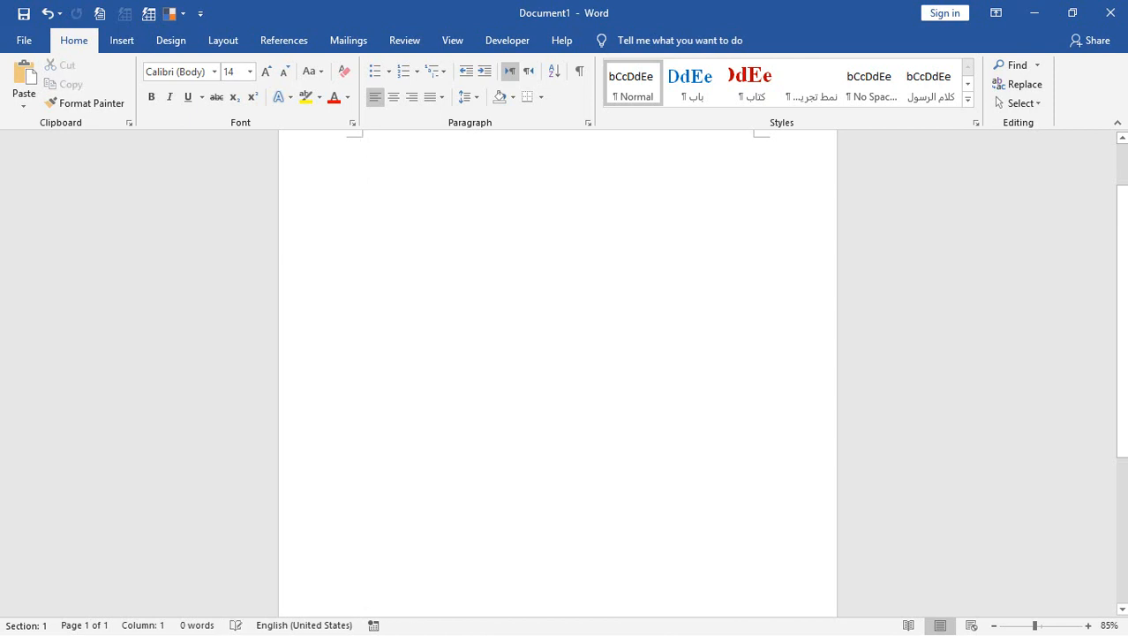
Type the =rand placeholder-text formula on the first line of the blank page
left_click(362, 145)
type("=")
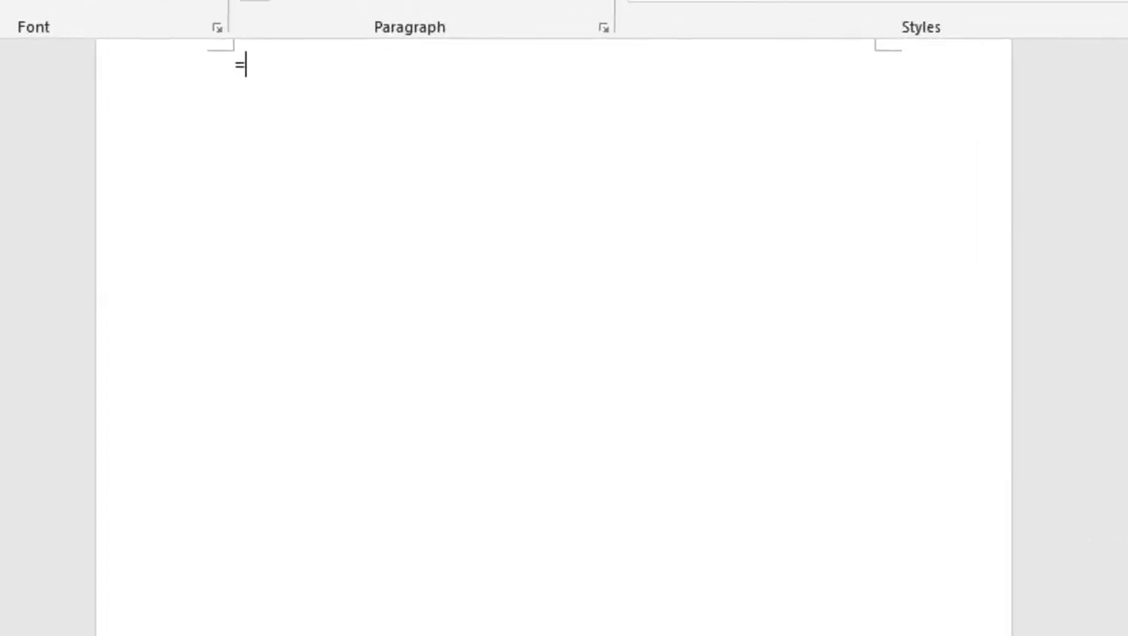
type("rand(2")
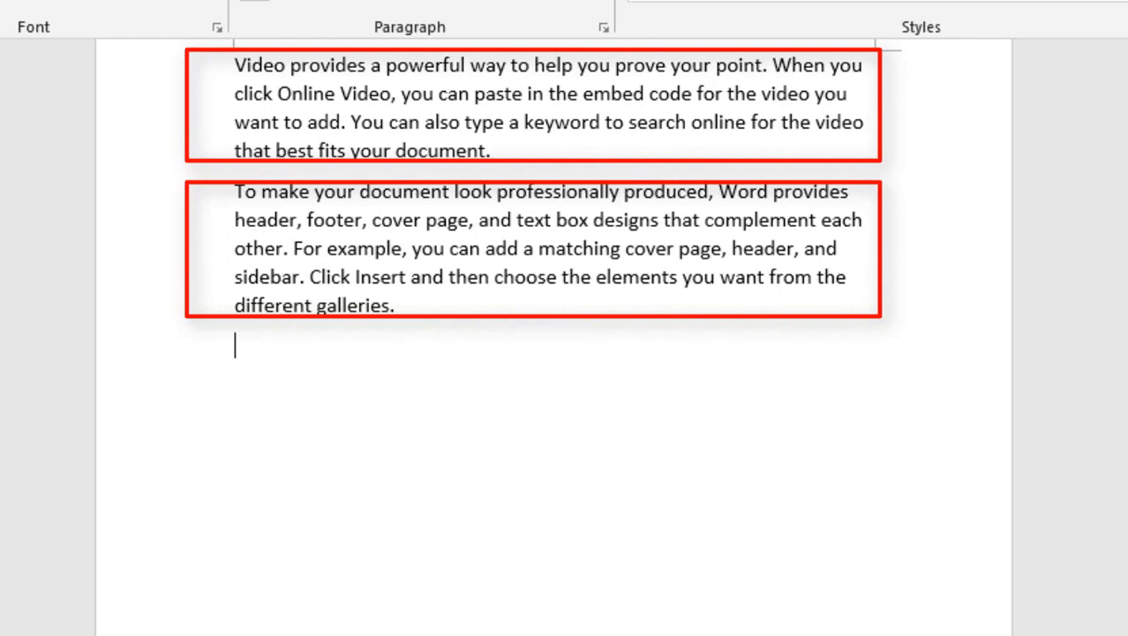
scroll("down", 3)
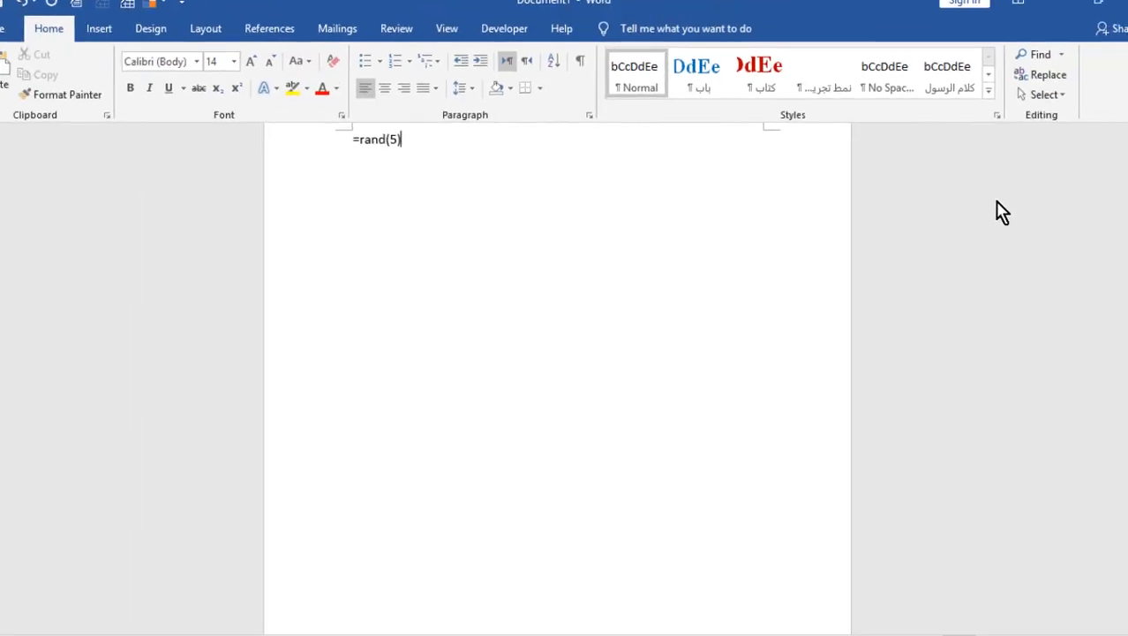
Expand =rand(5) into five placeholder paragraphs, then select them all for removal
key("Return")
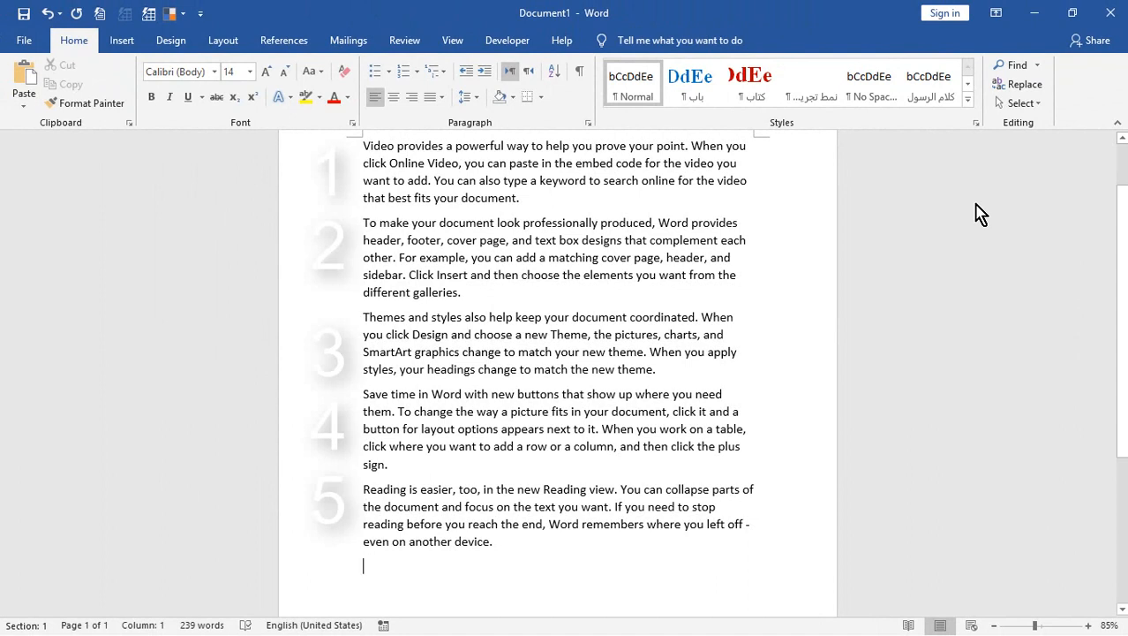
key("ctrl+a")
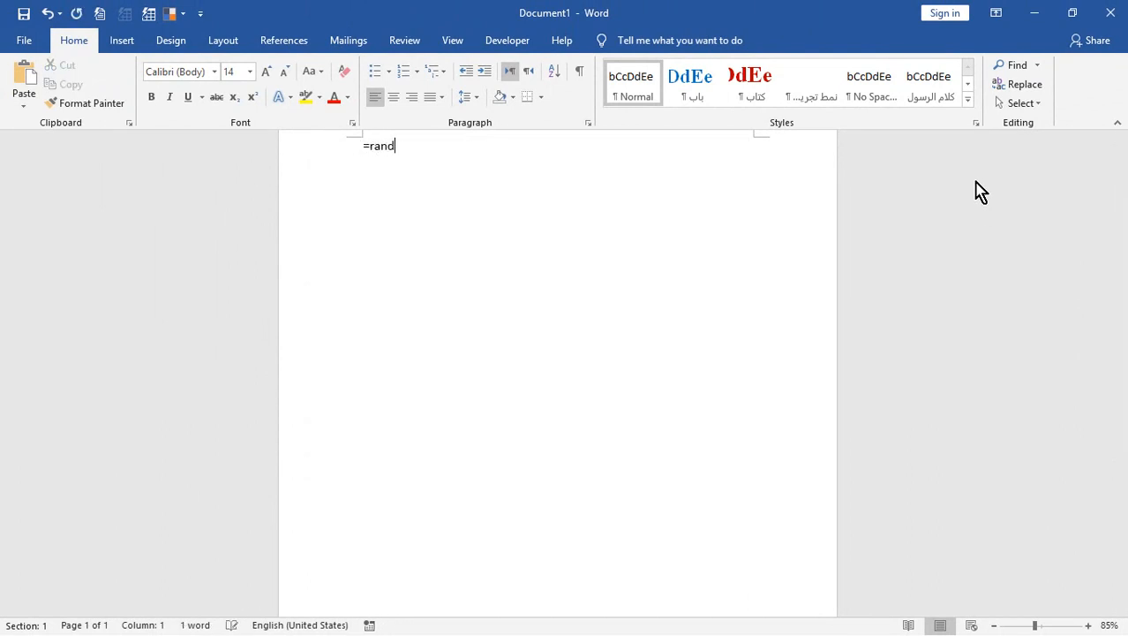
Generate 100 paragraphs with =rand(100), close the word count, and delete all text
type("(100")
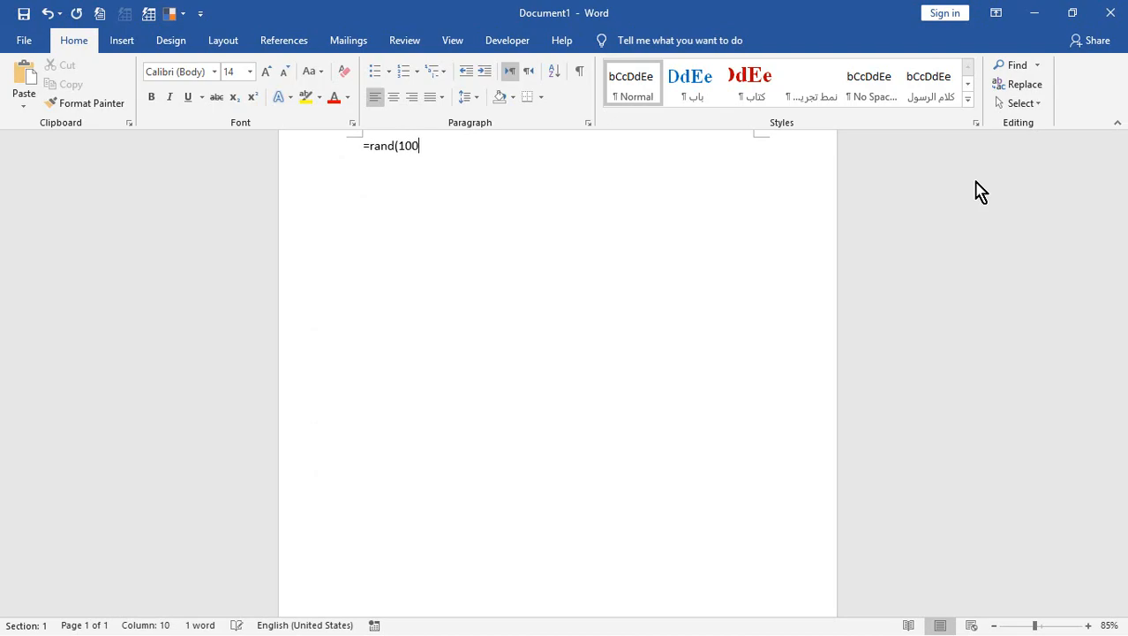
key("Return")
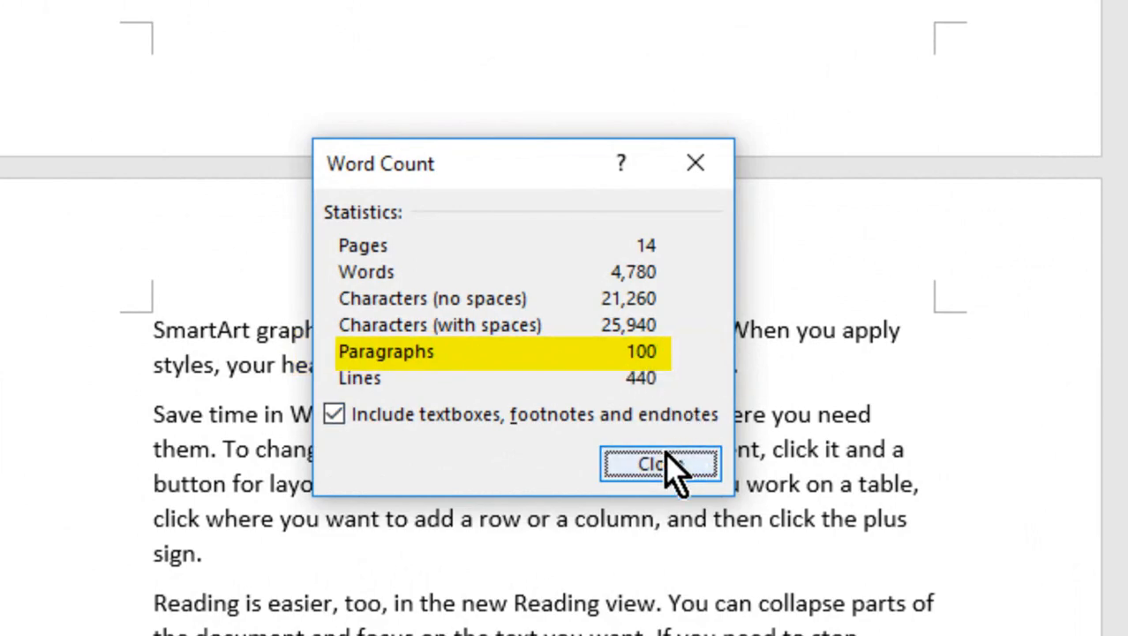
left_click(660, 465)
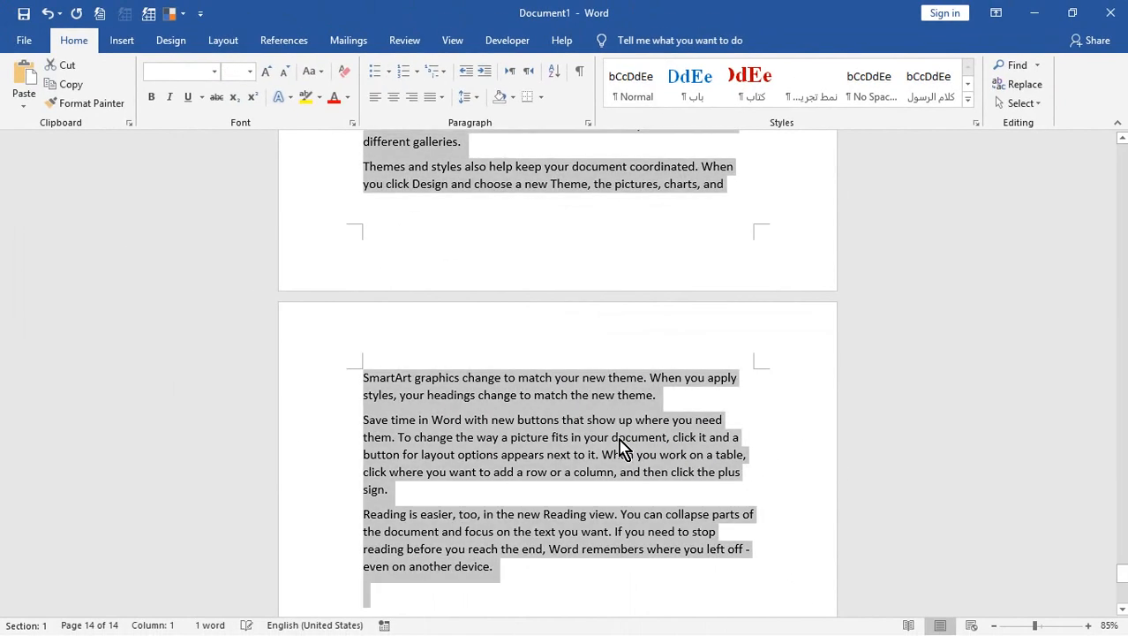
key("delete")
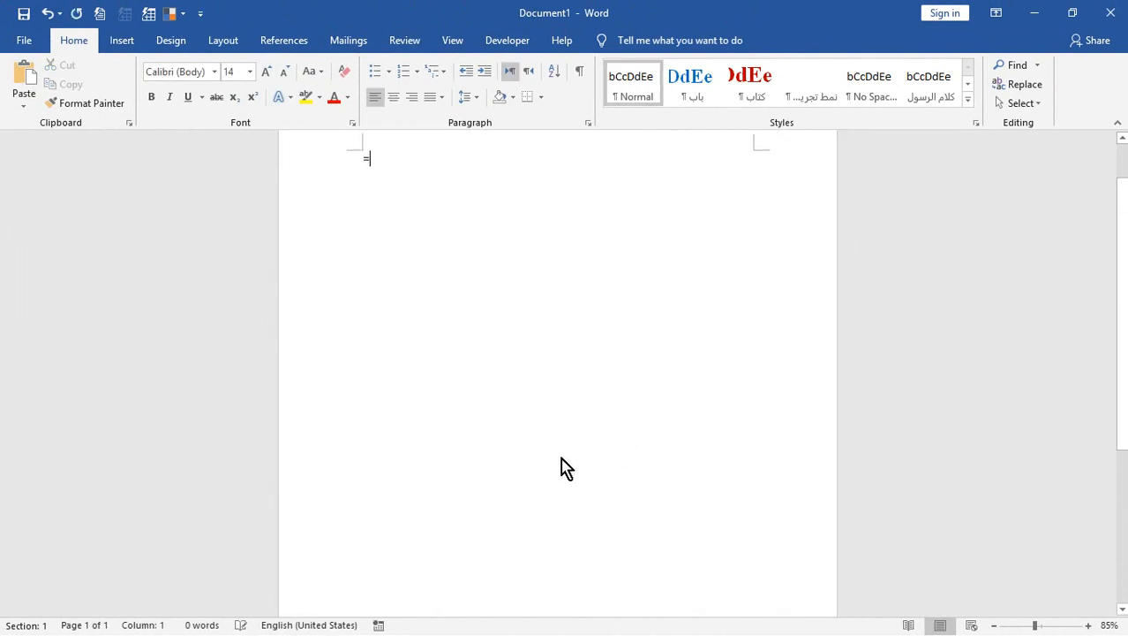
Generate three two-sentence paragraphs with =rand(3,2), then select them to clear
type("rand")
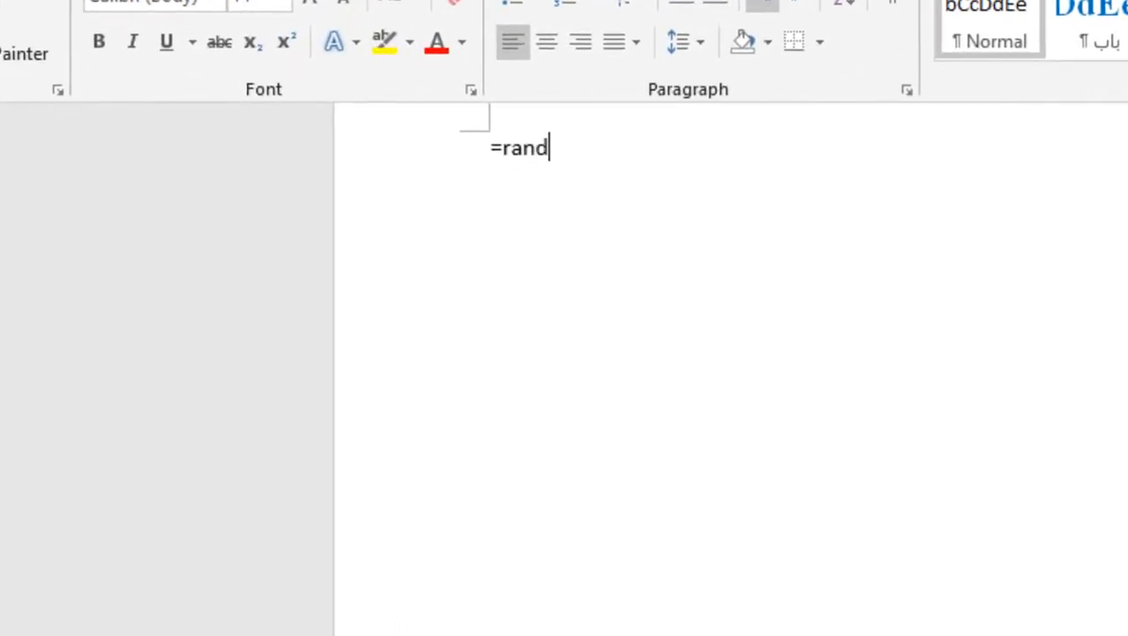
type("(")
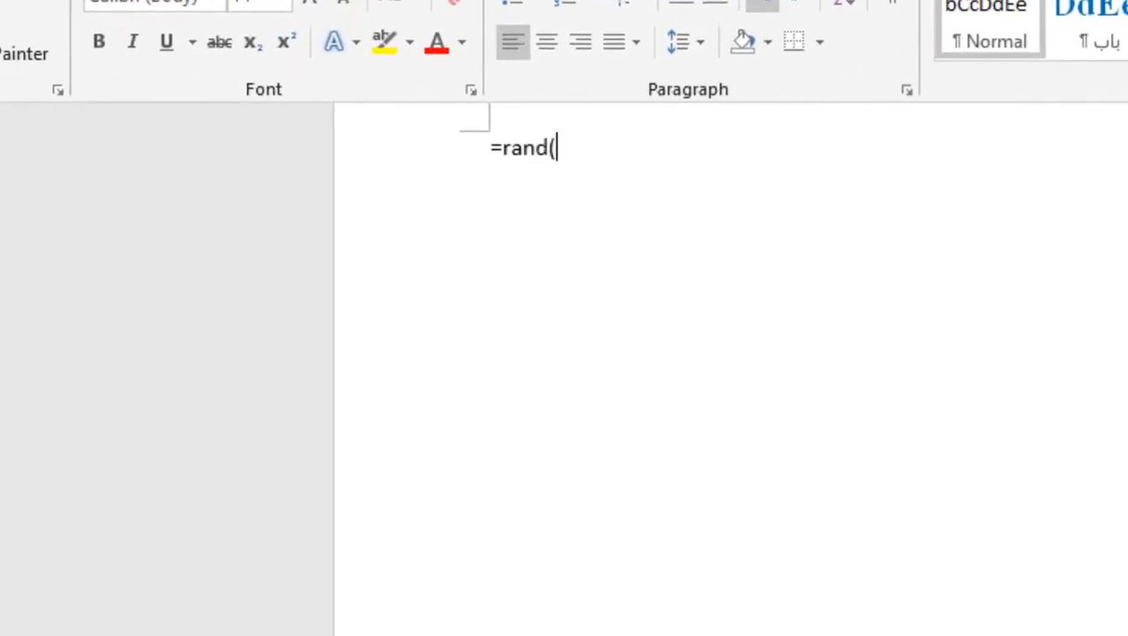
type("3,2")
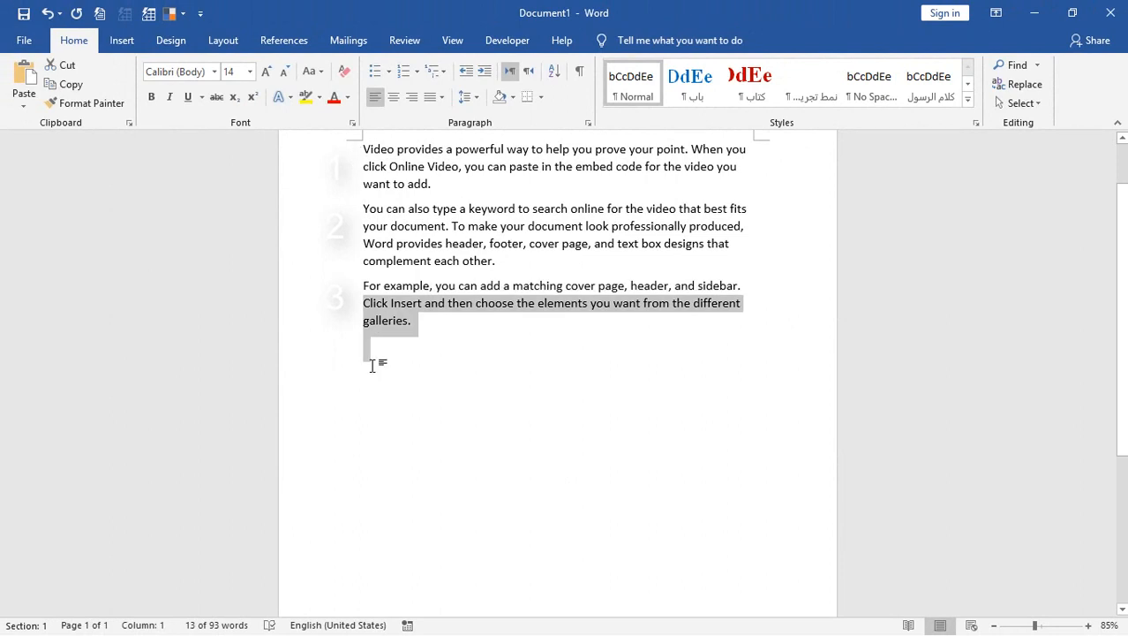
key("ctrl+a")
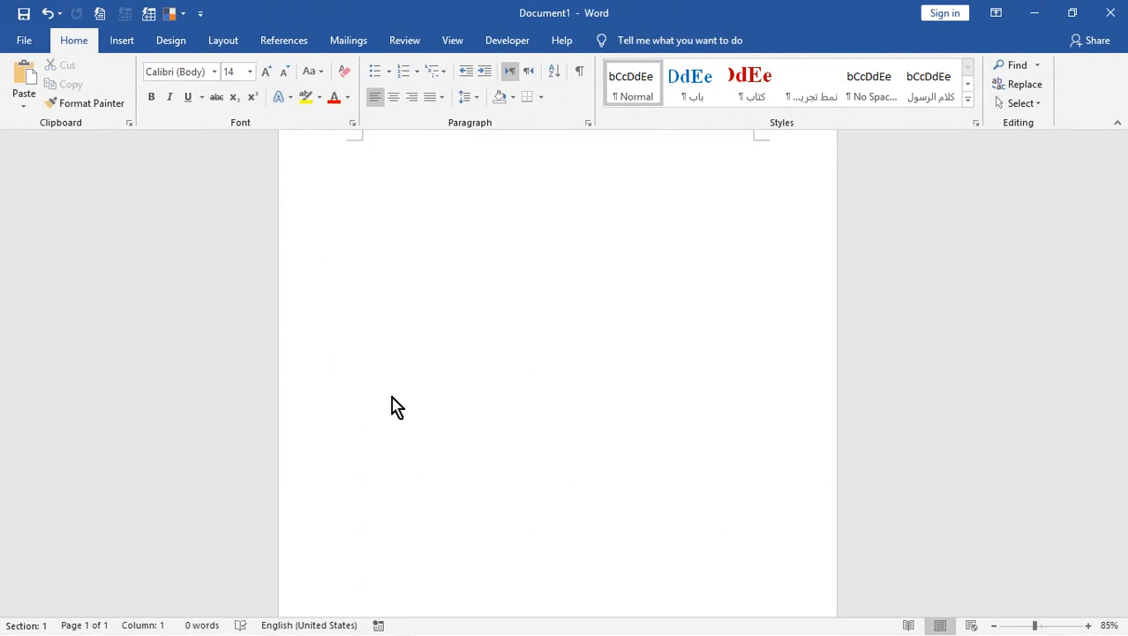
Generate five four-sentence paragraphs with =rand(5,4) and scroll through the result
type("=rand")
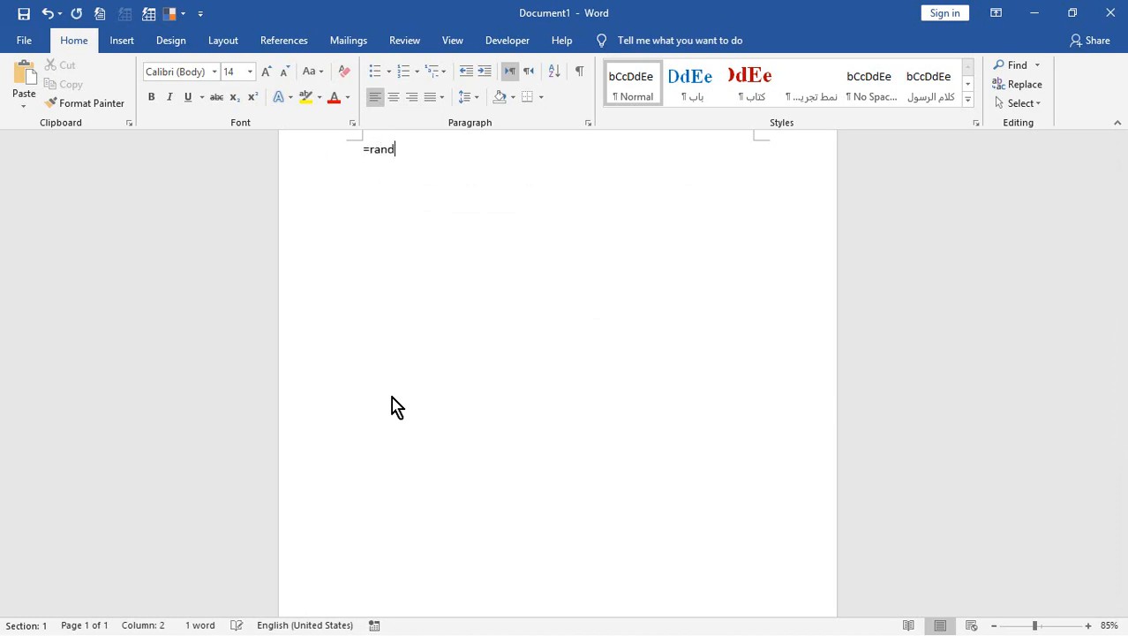
type("(5,4)")
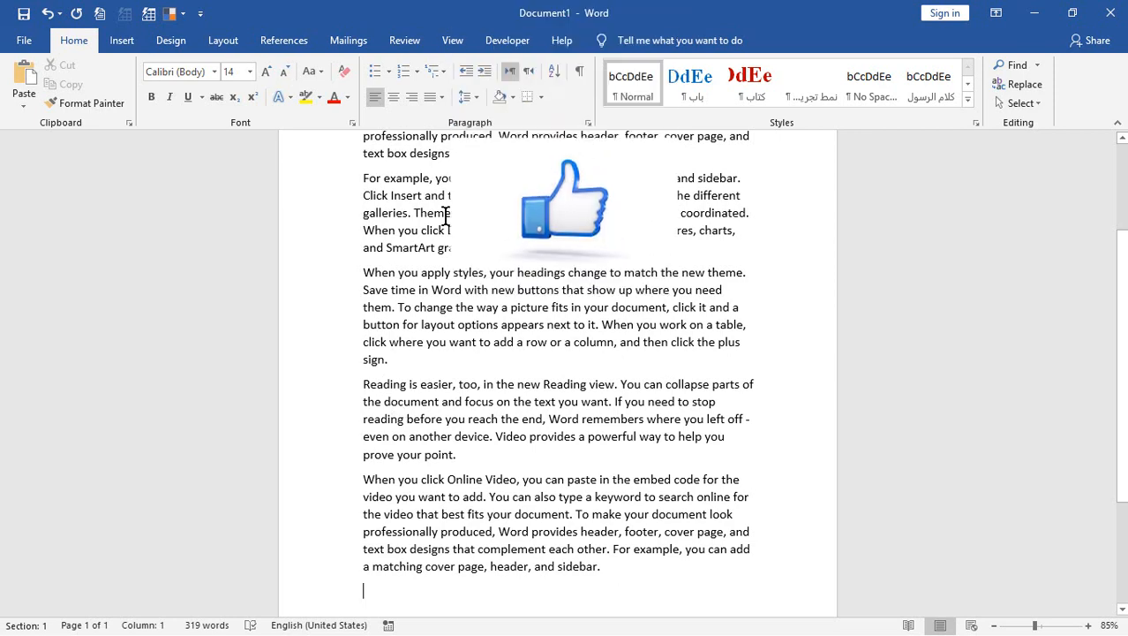
scroll("up", 3)
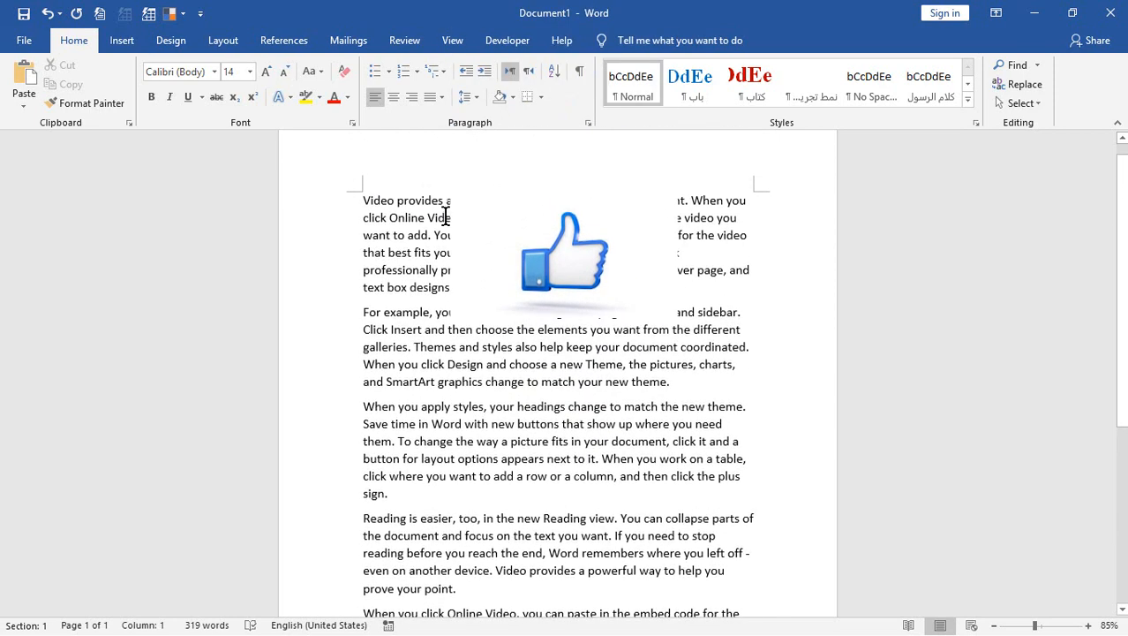